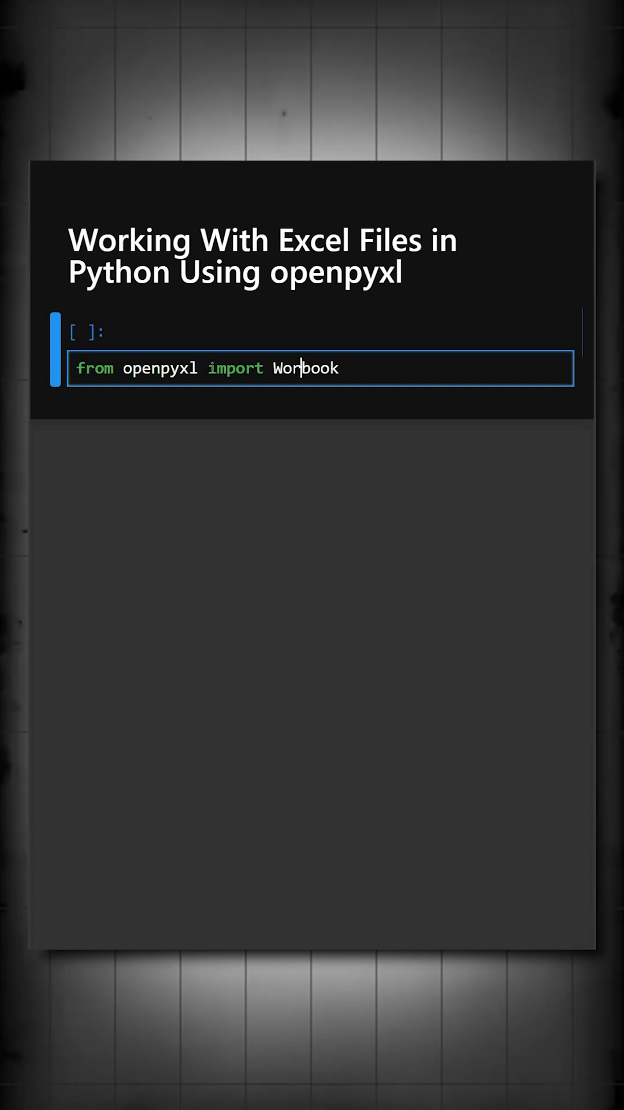
Step: Write code creating a Workbook, titling the sheet 'Dta' with Item/Price headers in A1/B1
{"action": "type", "text": "wb=Workbook()"}
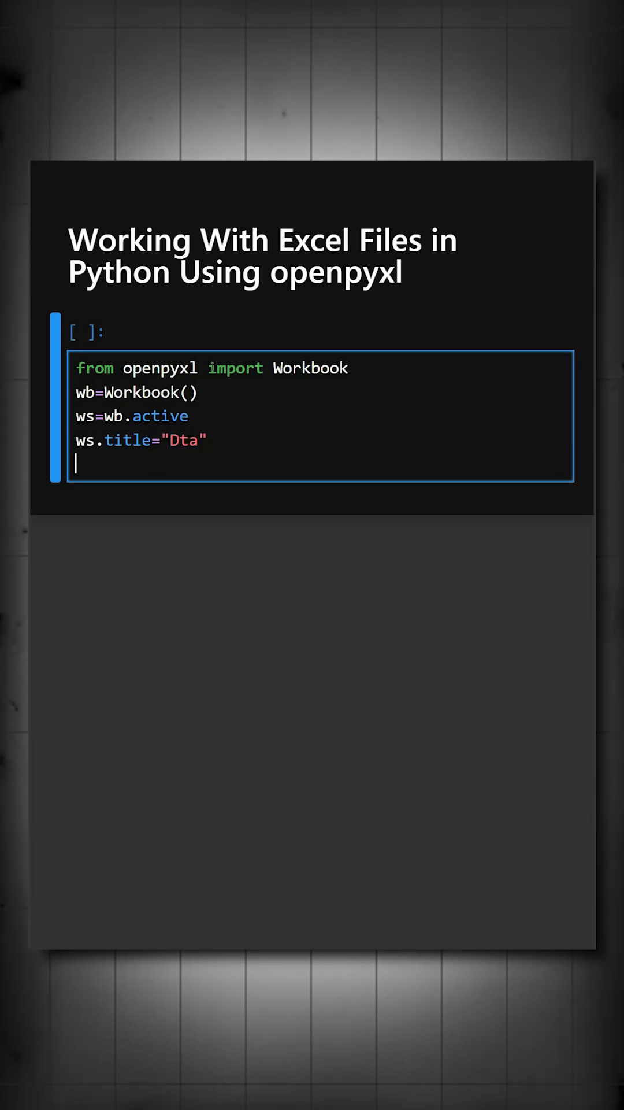
{"action": "type", "text": "ws[\"A1\"]=\"Item\""}
{"action": "type", "text": "ws[\"B1\"]=\"Price\""}
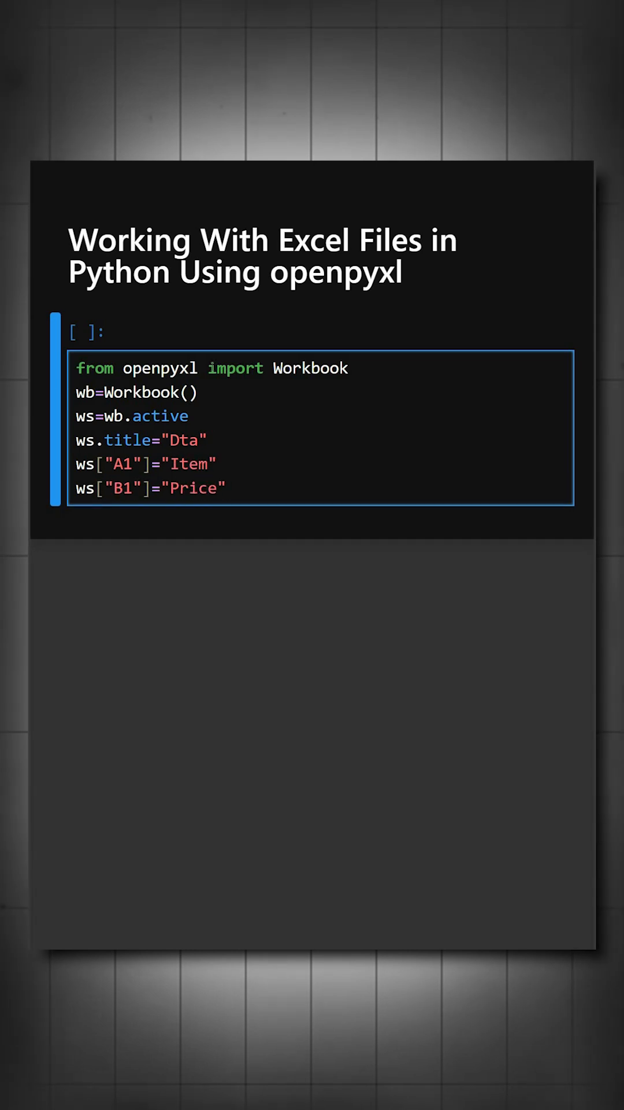
{"action": "key", "text": "Enter"}
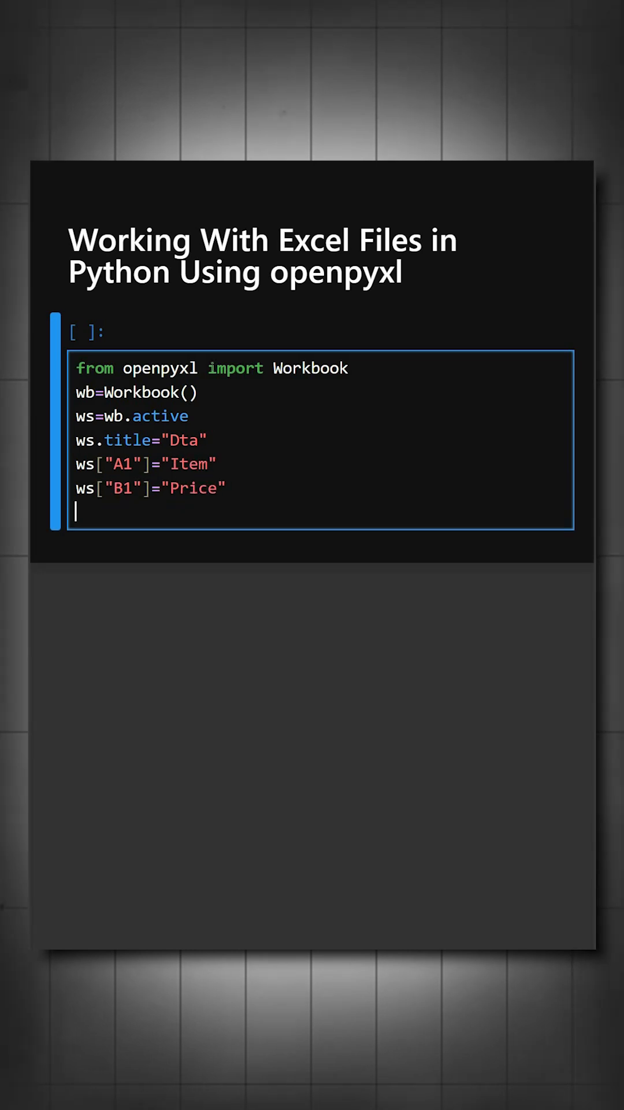
Step: Append rows Pen 10 and Notebook 25, save as data.xlsx, and run the cell
{"action": "type", "text": "ws.append([\"Pen\",10])"}
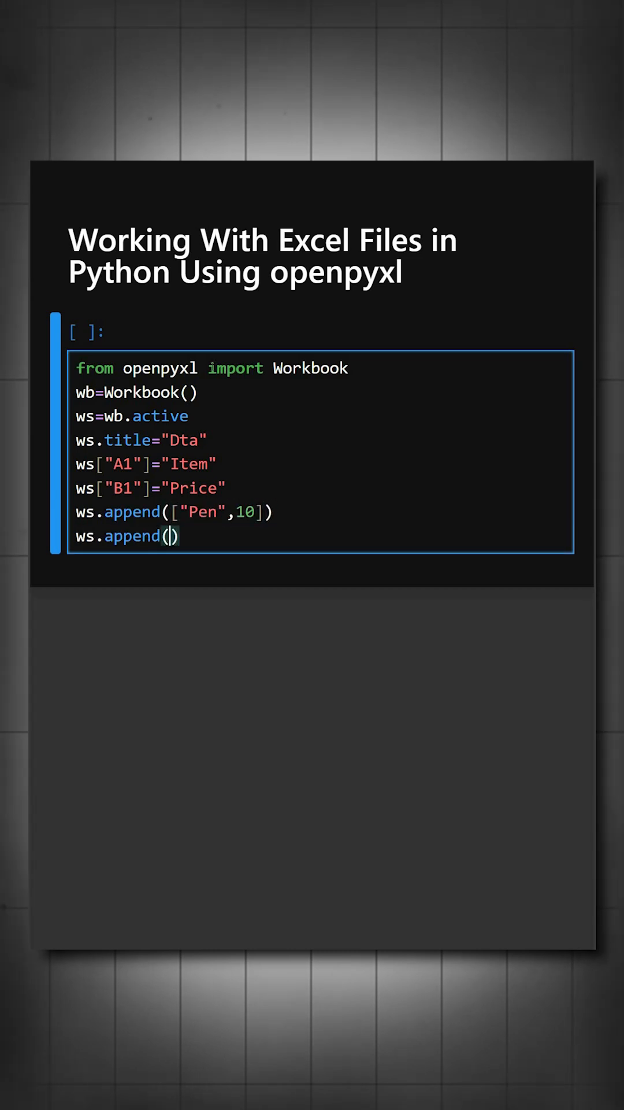
{"action": "type", "text": "[\"Notebook\",25]"}
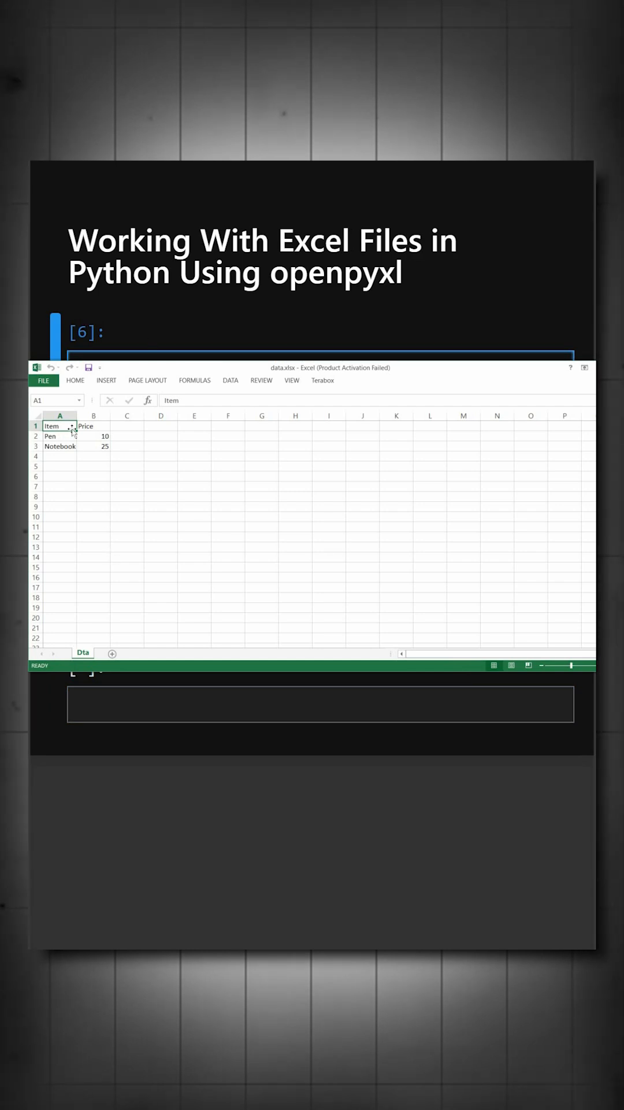
{"action": "mouse_move", "coordinate": [414, 347]}
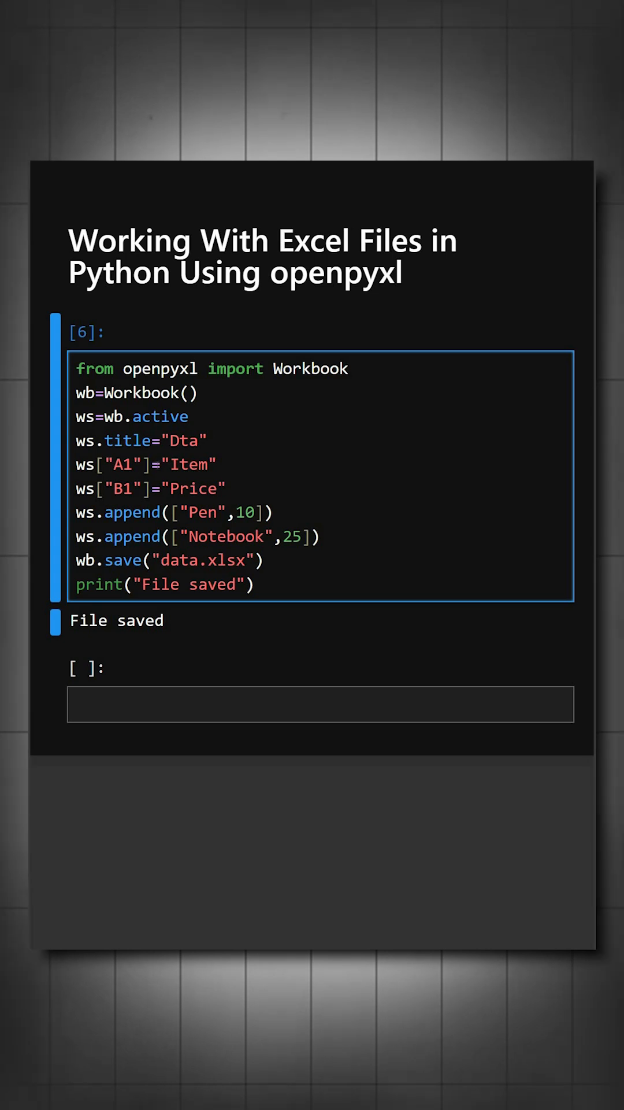
{"action": "left_click", "coordinate": [159, 464]}
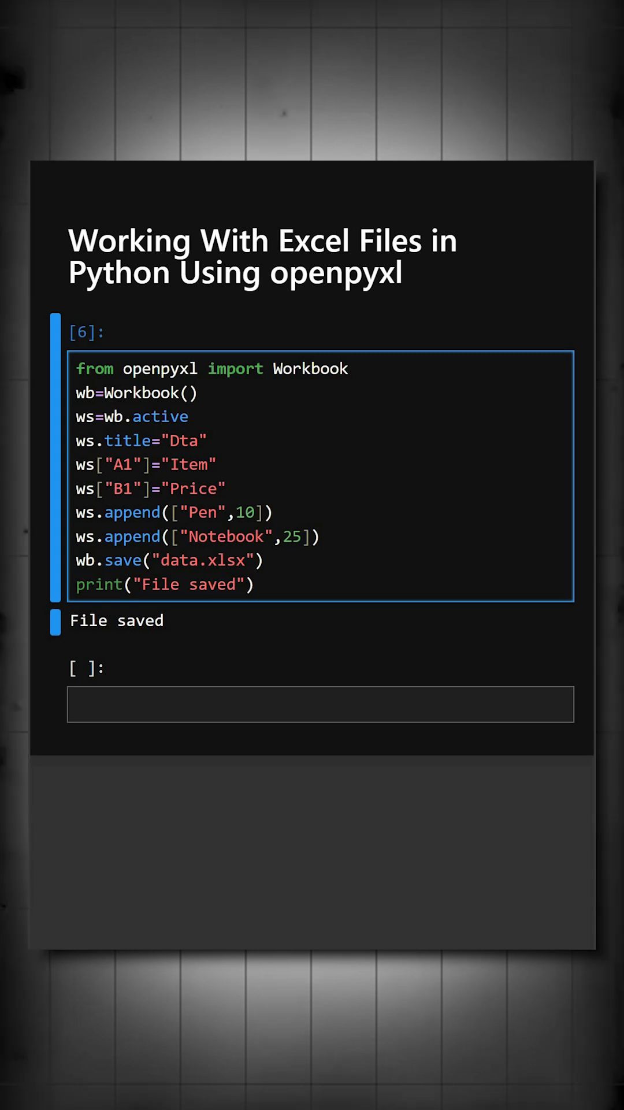
{"action": "left_click", "coordinate": [162, 465]}
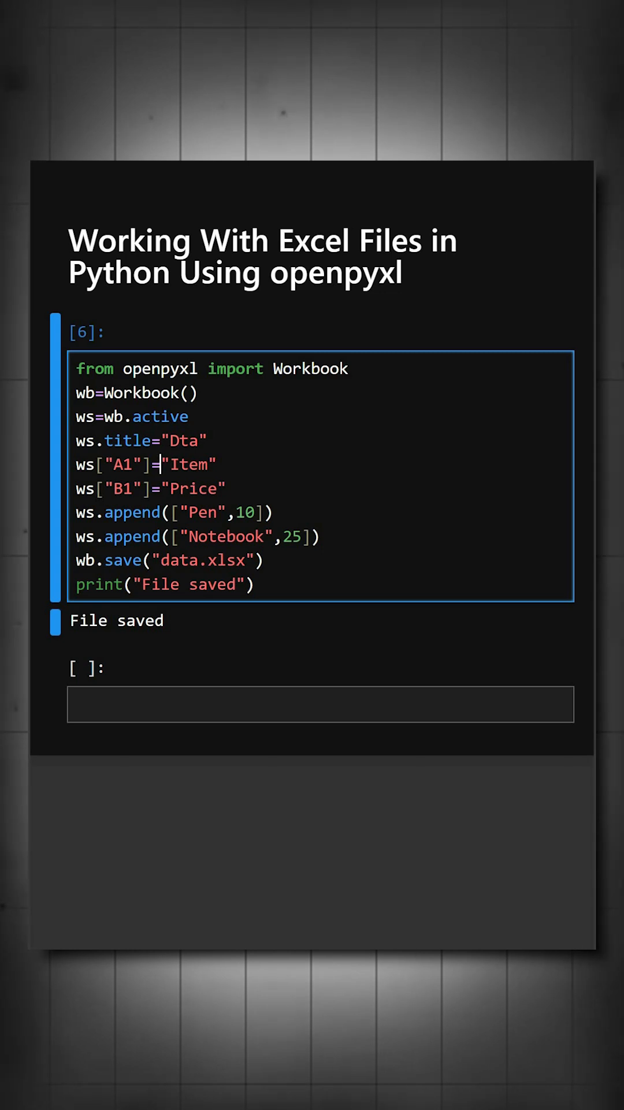